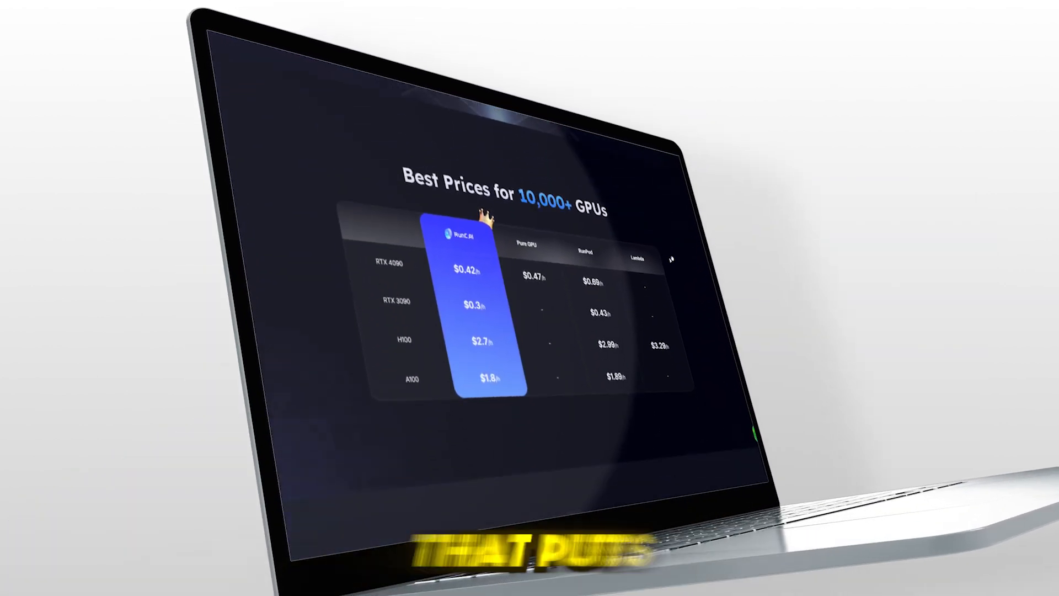
- Browse the runc.ai landing page and GPU pricing, then reach the RTX 4090 deploy page
{"action": "scroll", "scroll_direction": "down", "scroll_amount": 3}
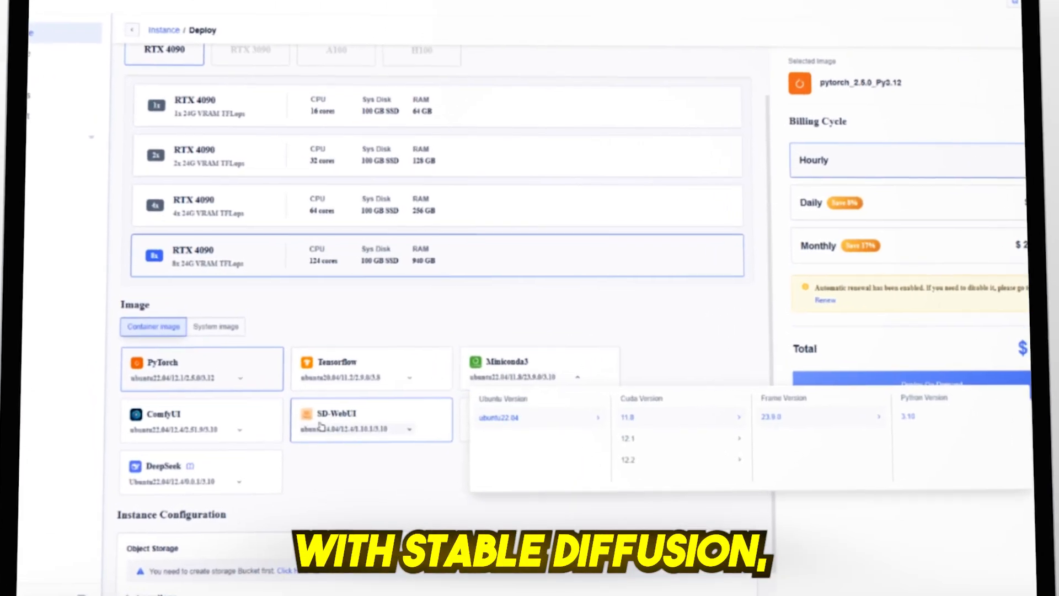
{"action": "left_click", "coordinate": [541, 433]}
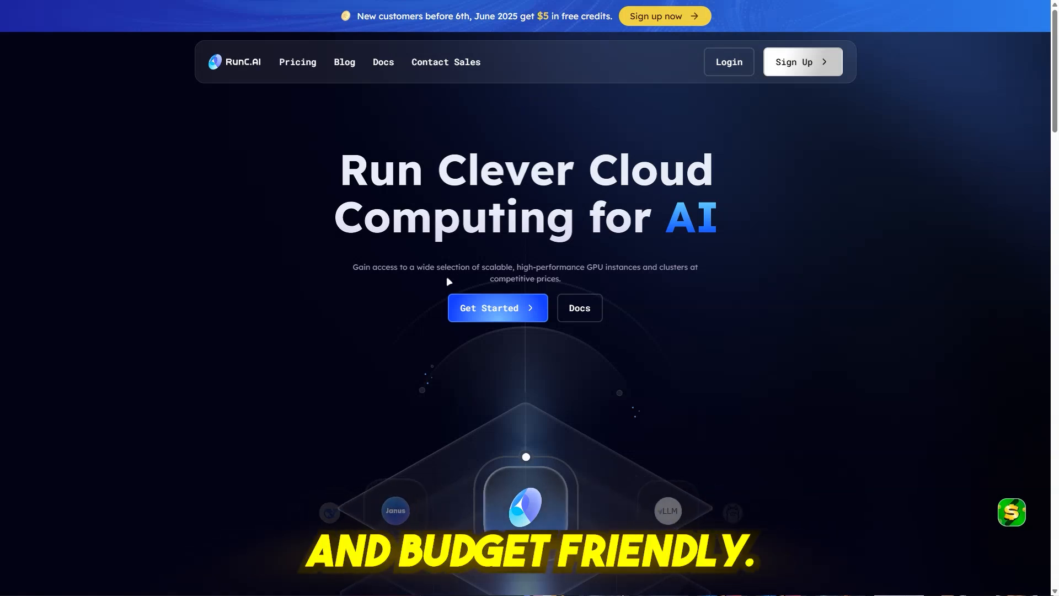
{"action": "left_click", "coordinate": [496, 308]}
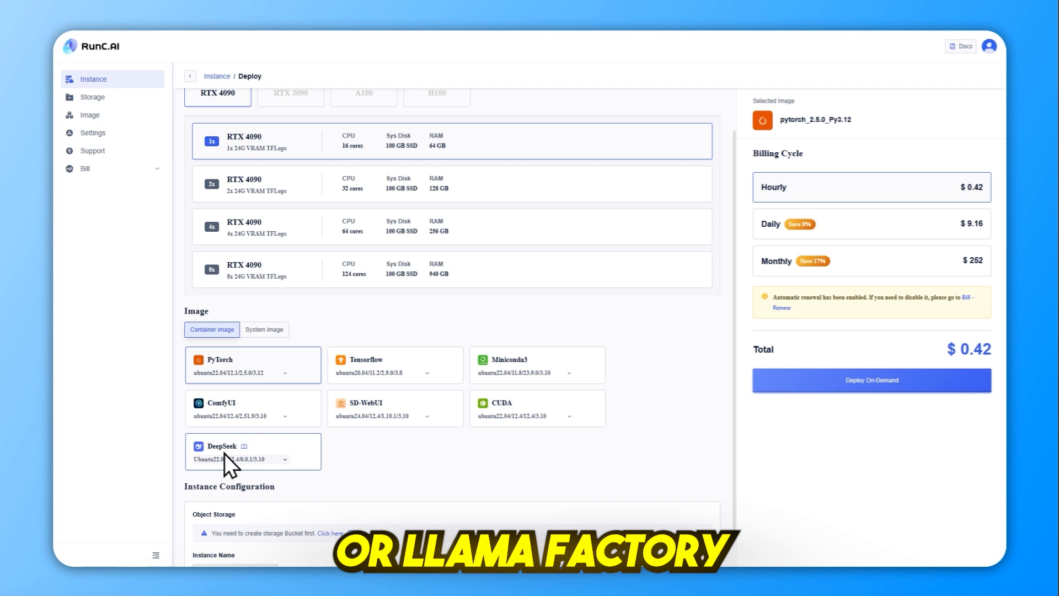
- Select the 2x RTX 4090 option and confirm the $0.84 hourly total
{"action": "scroll", "scroll_direction": "down", "scroll_amount": 3}
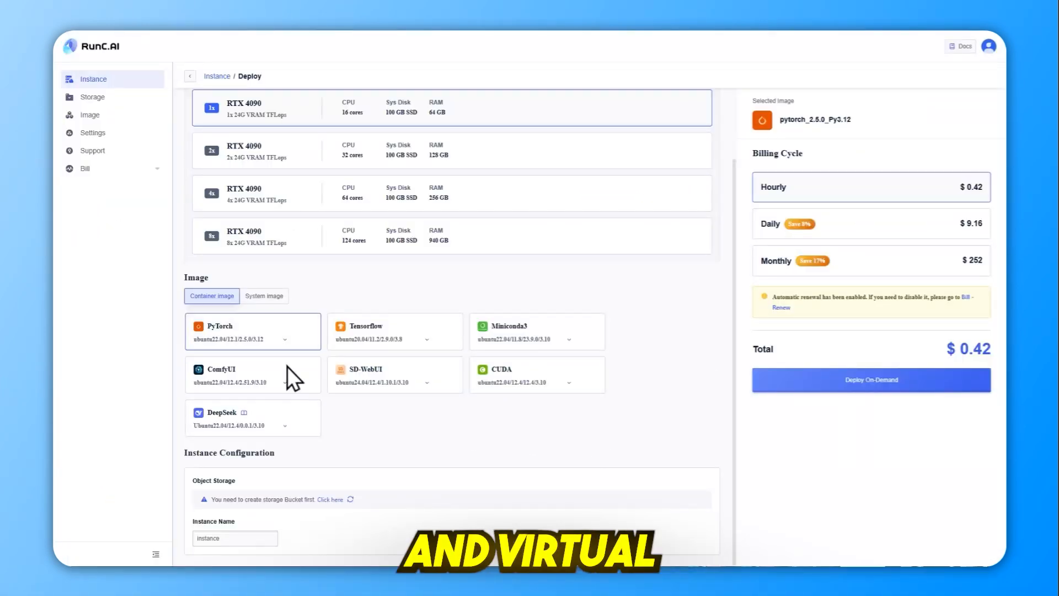
{"action": "left_click", "coordinate": [265, 296]}
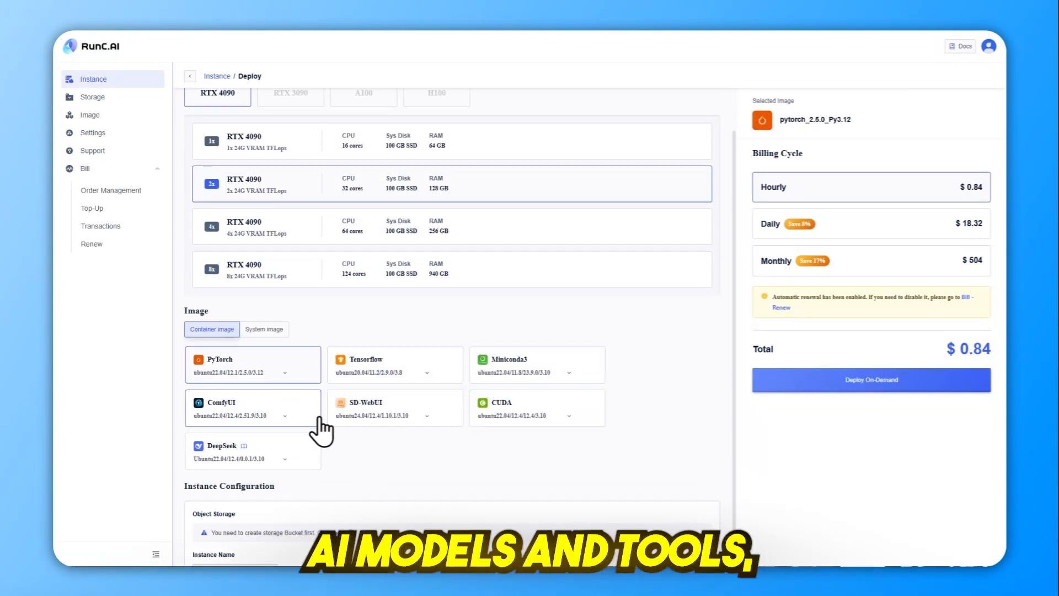
{"action": "scroll", "scroll_direction": "down", "scroll_amount": 3}
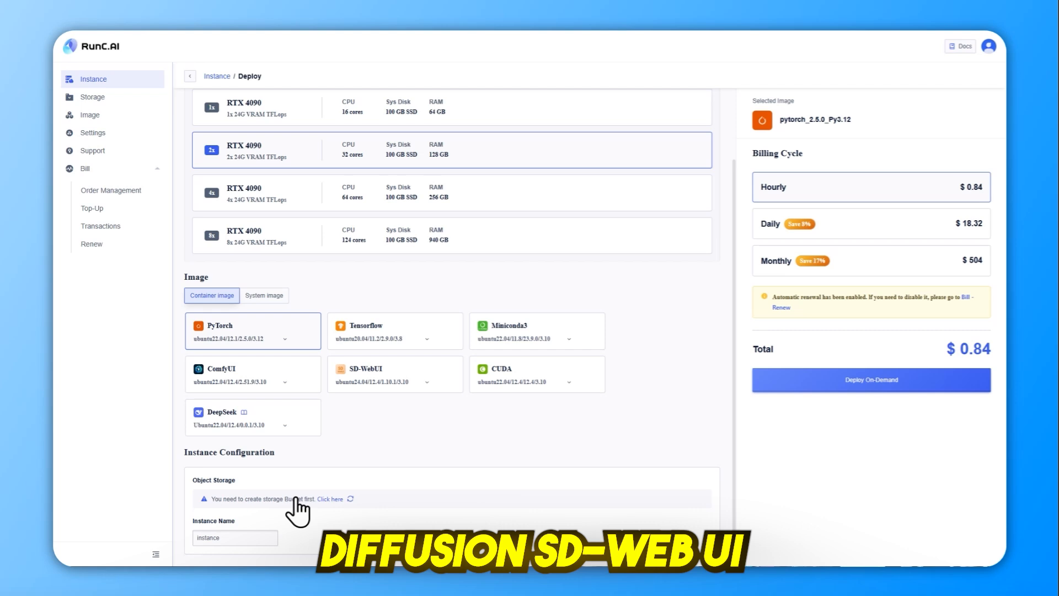
{"action": "mouse_move", "coordinate": [551, 524]}
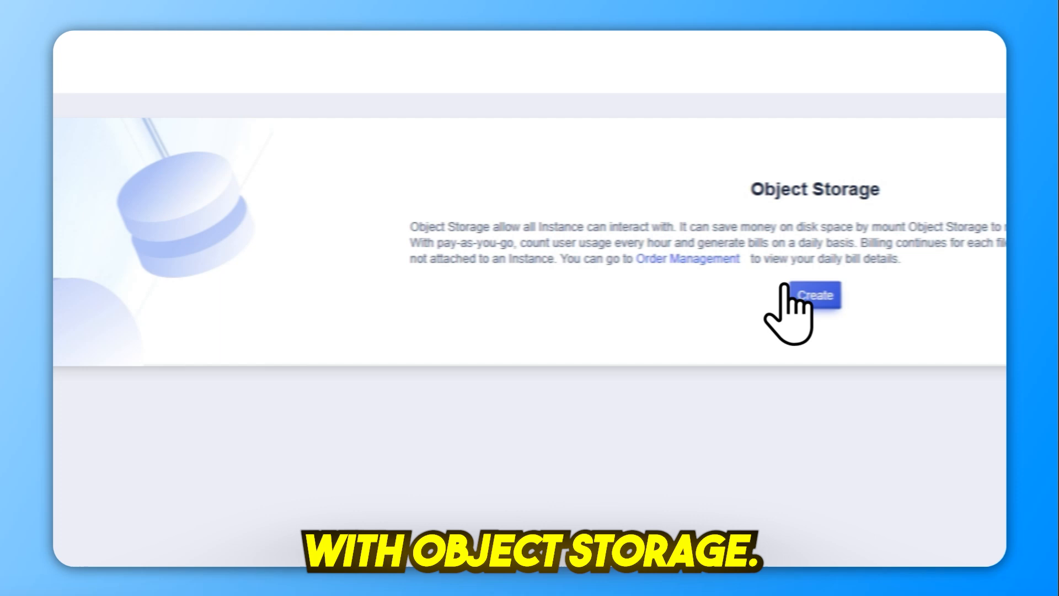
- Look at the Object Storage creation page, then return to the runc.ai homepage
{"action": "type", "text": "sh"}
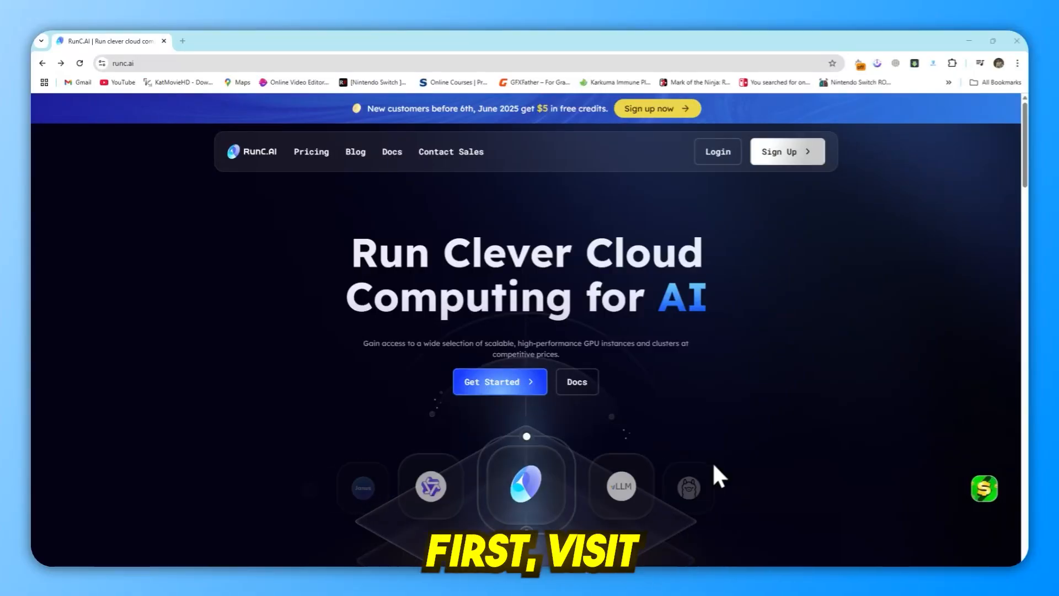
- Sign in to the RunC.AI console and open the profile account options
{"action": "left_click", "coordinate": [786, 152]}
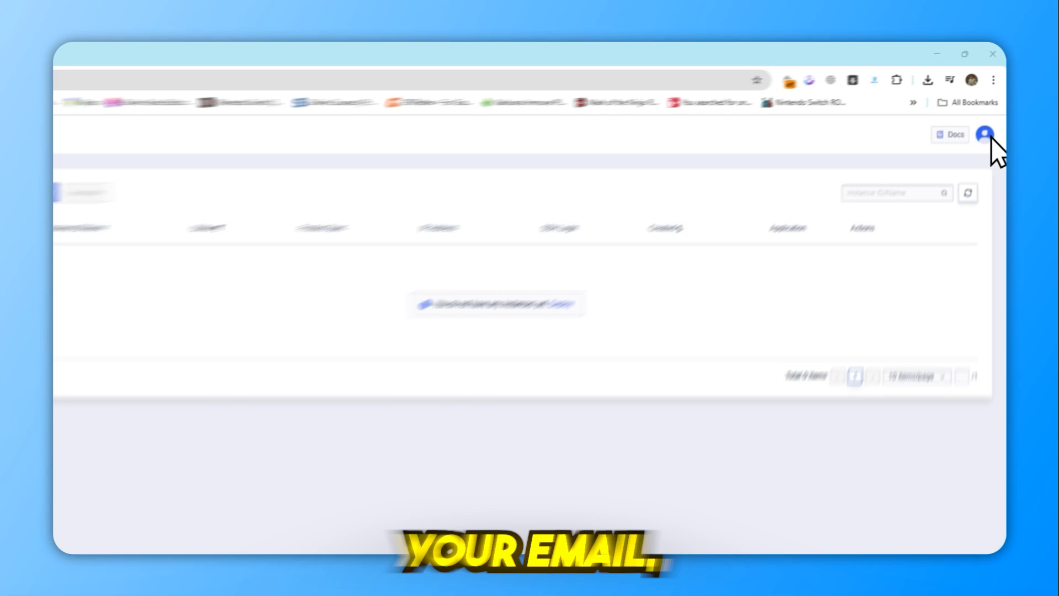
{"action": "left_click", "coordinate": [971, 133]}
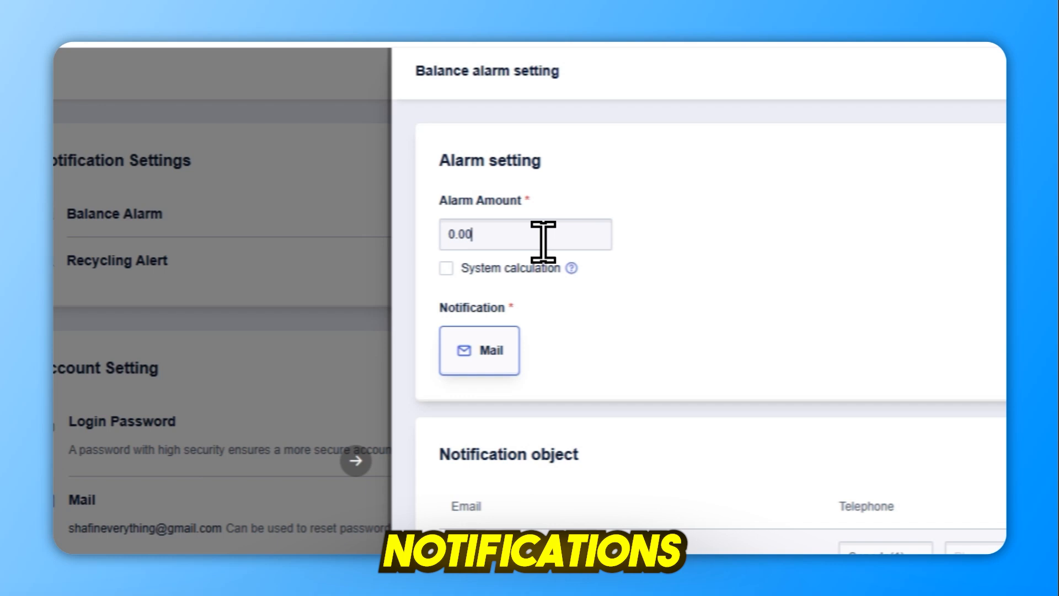
- Confirm the Balance alarm setting with mail notification
{"action": "triple_click", "coordinate": [524, 234]}
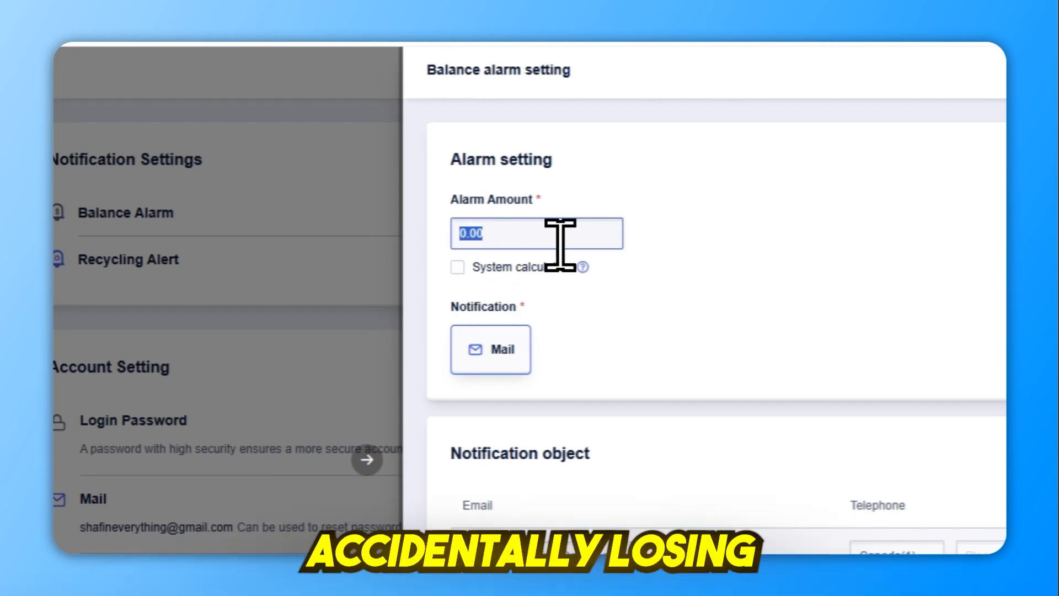
{"action": "scroll", "scroll_direction": "down", "scroll_amount": 3}
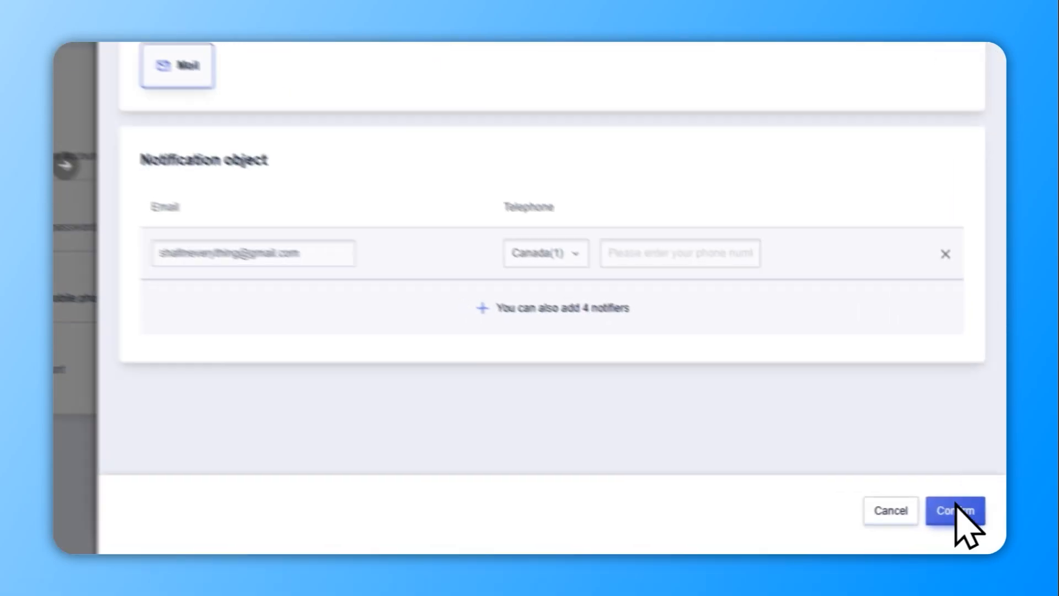
{"action": "left_click", "coordinate": [954, 510]}
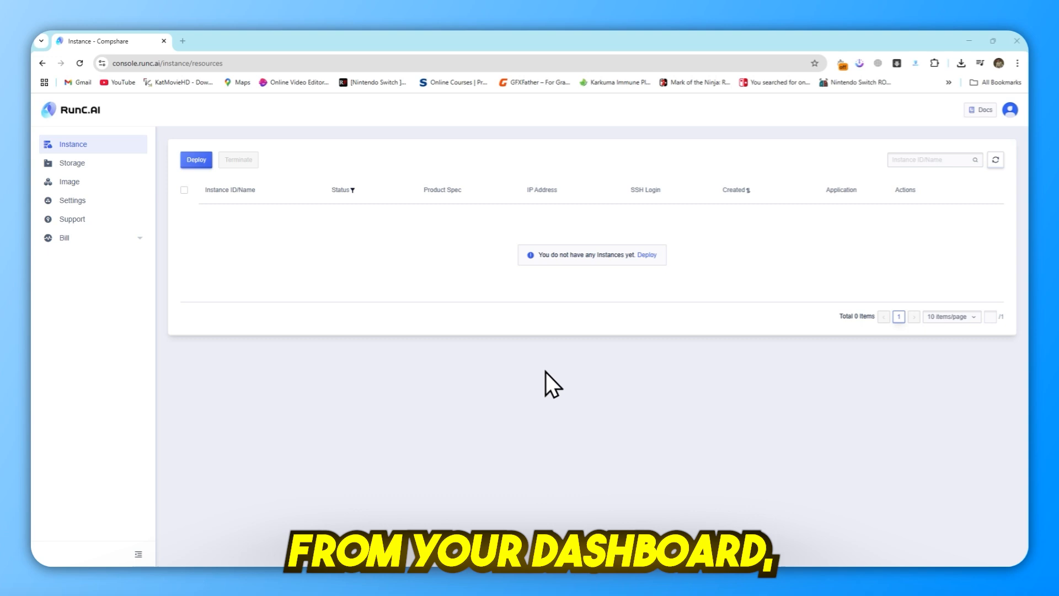
{"action": "mouse_move", "coordinate": [641, 289]}
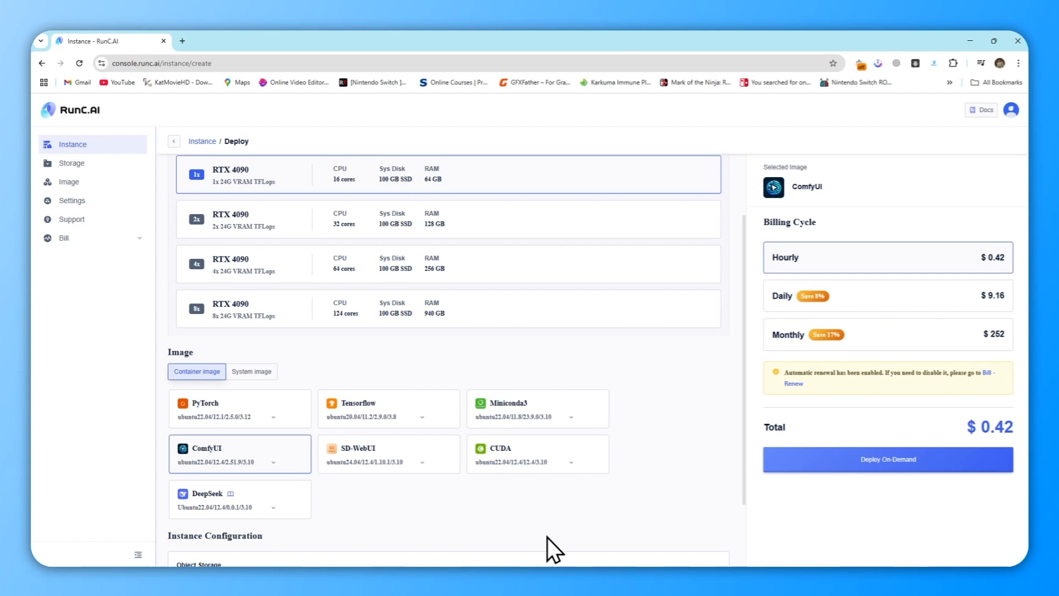
- Deploy instance 'shafindesk' on 1x RTX 4090 with the Windows 2022 64bit image
{"action": "left_click", "coordinate": [252, 371]}
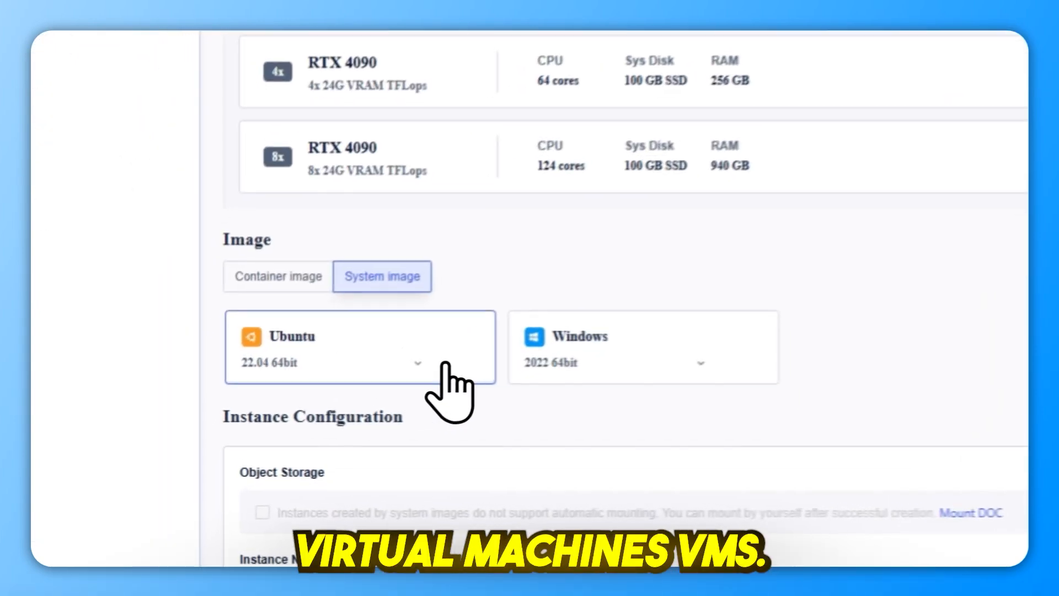
{"action": "left_click", "coordinate": [699, 363]}
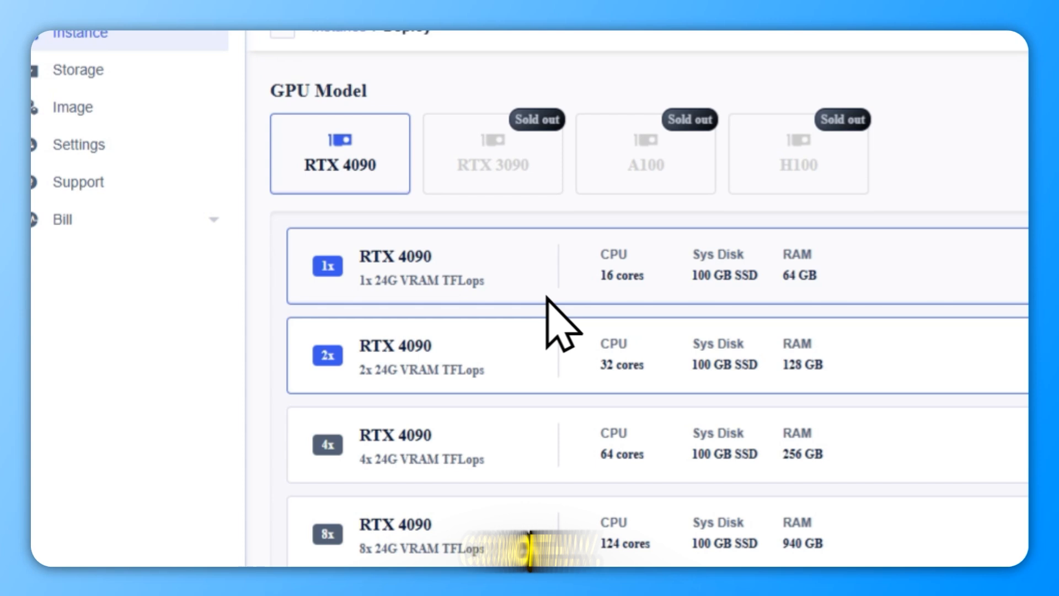
{"action": "scroll", "scroll_direction": "down", "scroll_amount": 3}
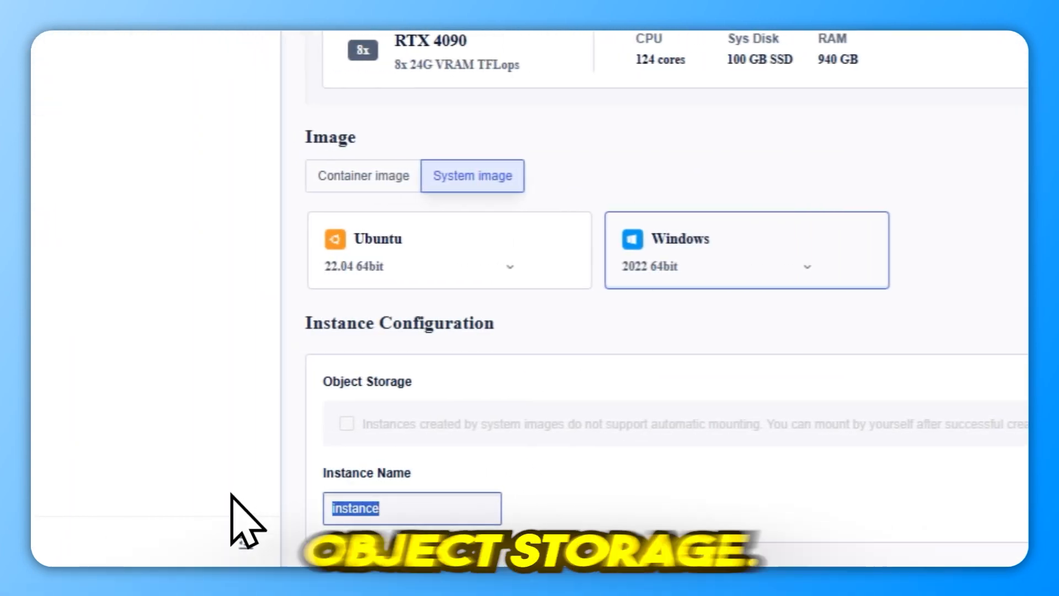
{"action": "type", "text": "shafindesk"}
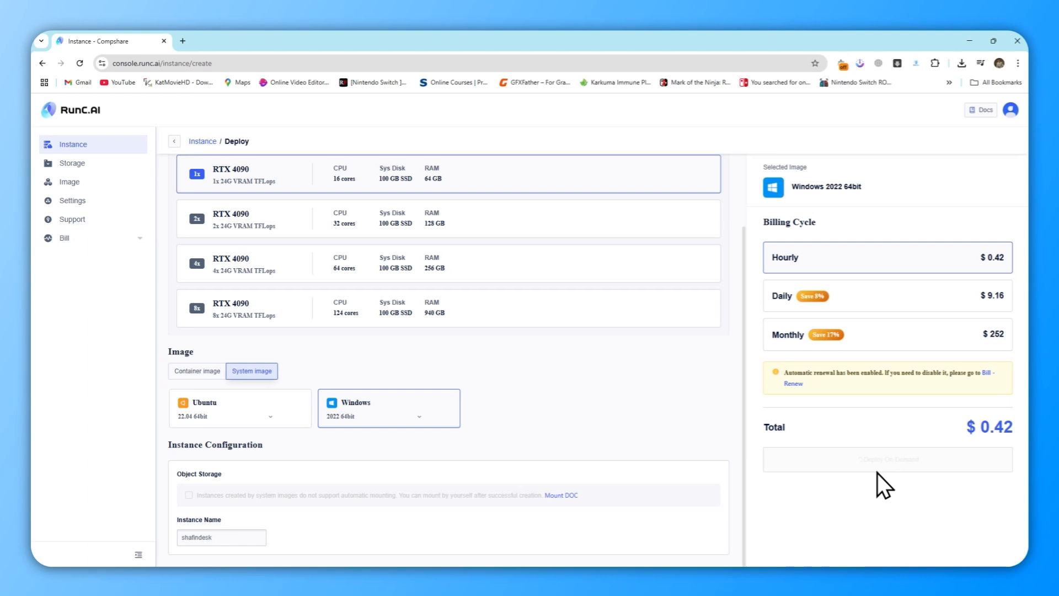
{"action": "left_click", "coordinate": [887, 459]}
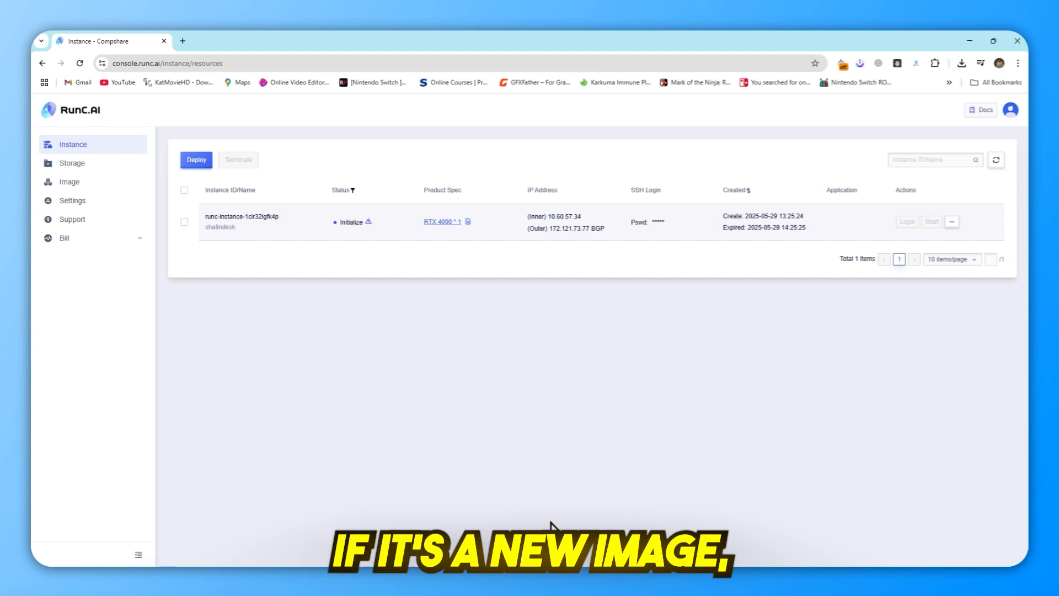
{"action": "mouse_move", "coordinate": [352, 222]}
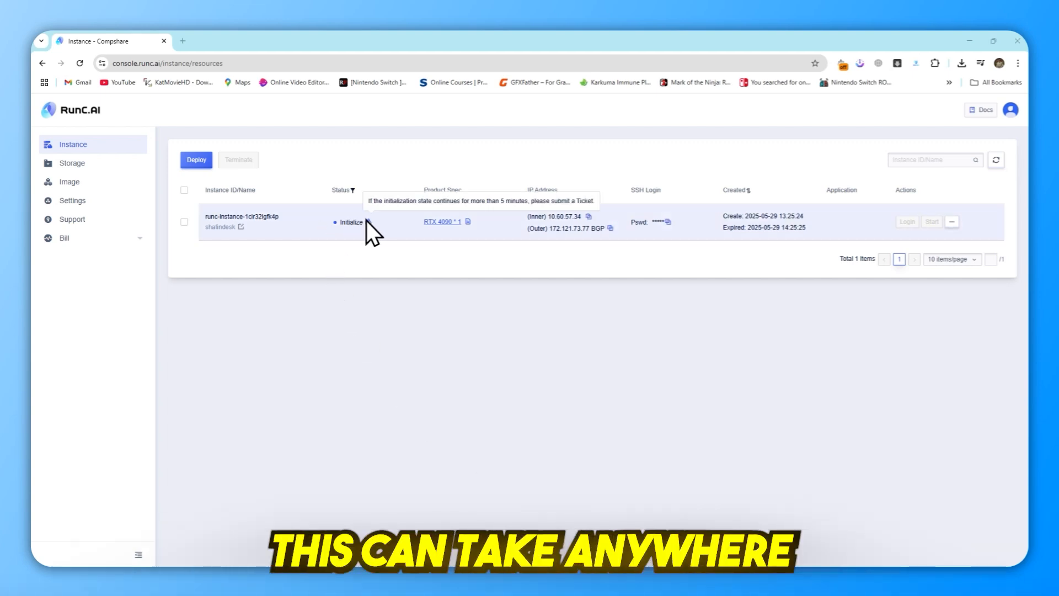
{"action": "mouse_move", "coordinate": [419, 226]}
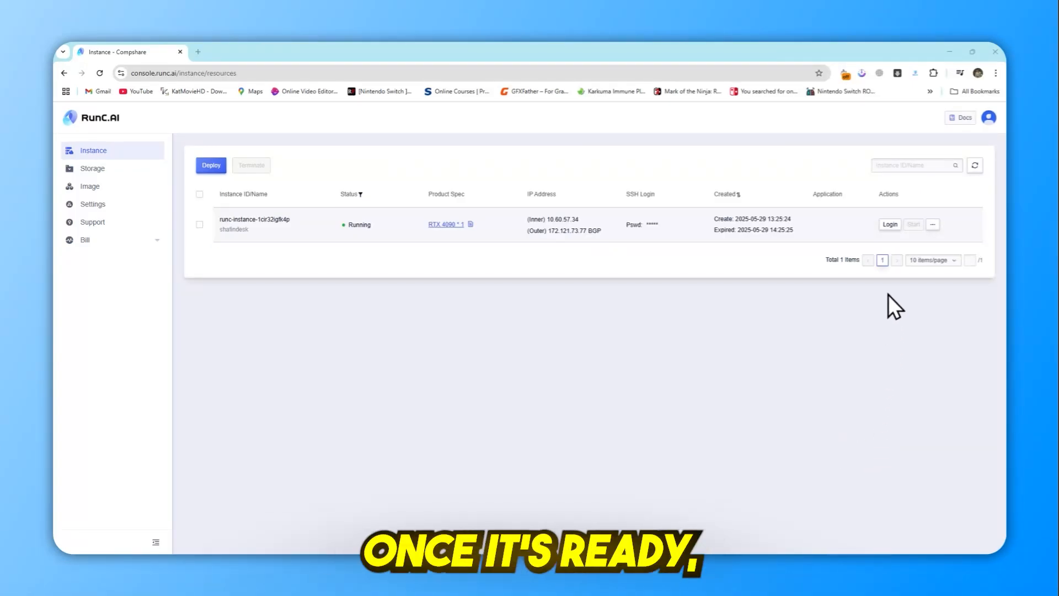
- Open the web terminal login for the running shafindesk instance
{"action": "left_click", "coordinate": [889, 224]}
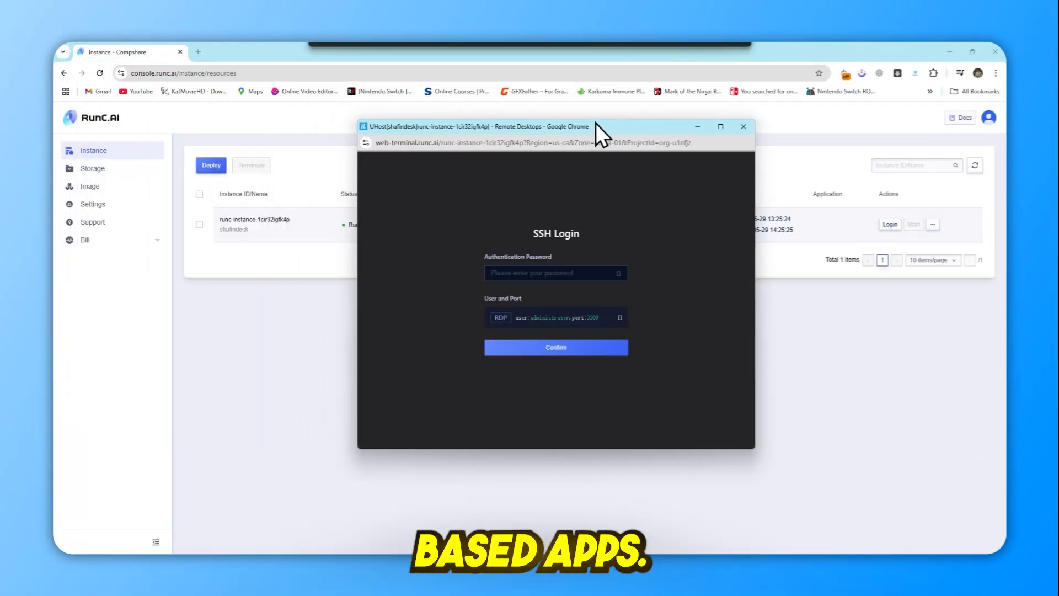
- Log into the Windows Server desktop and view its About specs (Xeon CPU, 64 GB RAM)
{"action": "left_click_drag", "start_coordinate": [595, 126], "coordinate": [510, 131]}
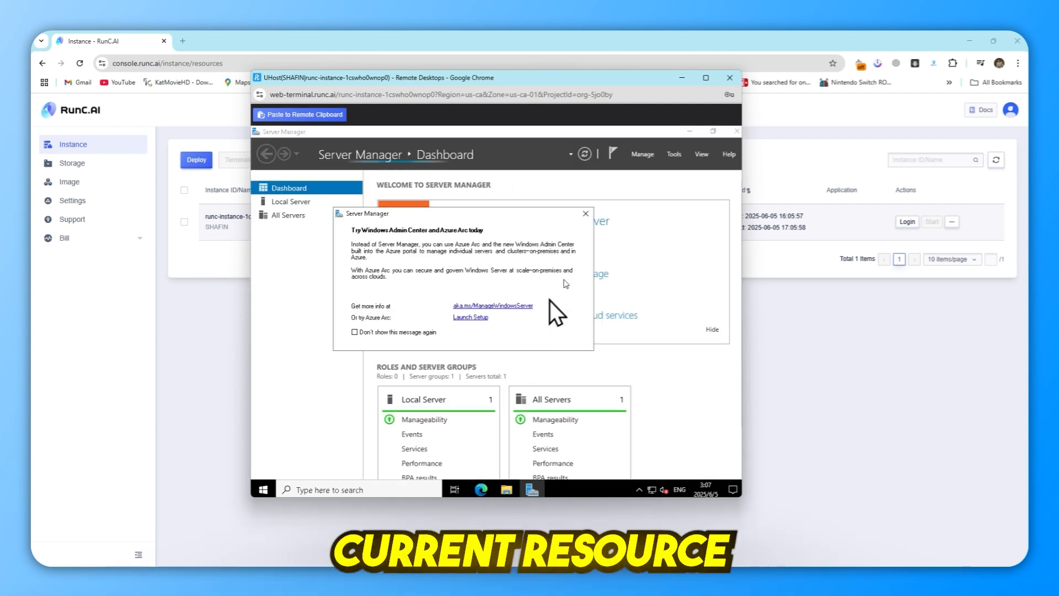
{"action": "left_click", "coordinate": [585, 213]}
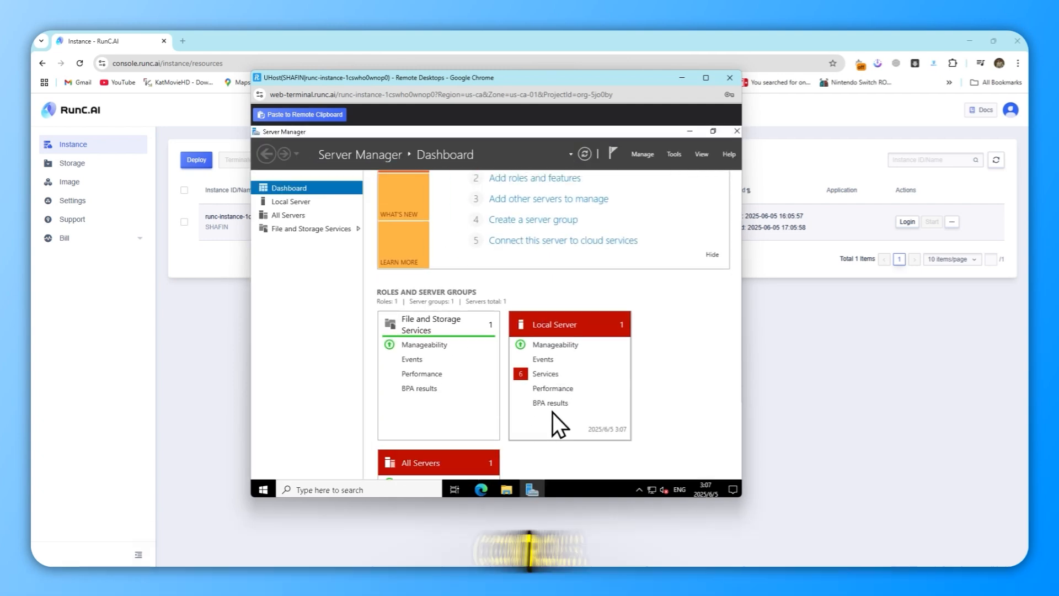
{"action": "left_click", "coordinate": [262, 490]}
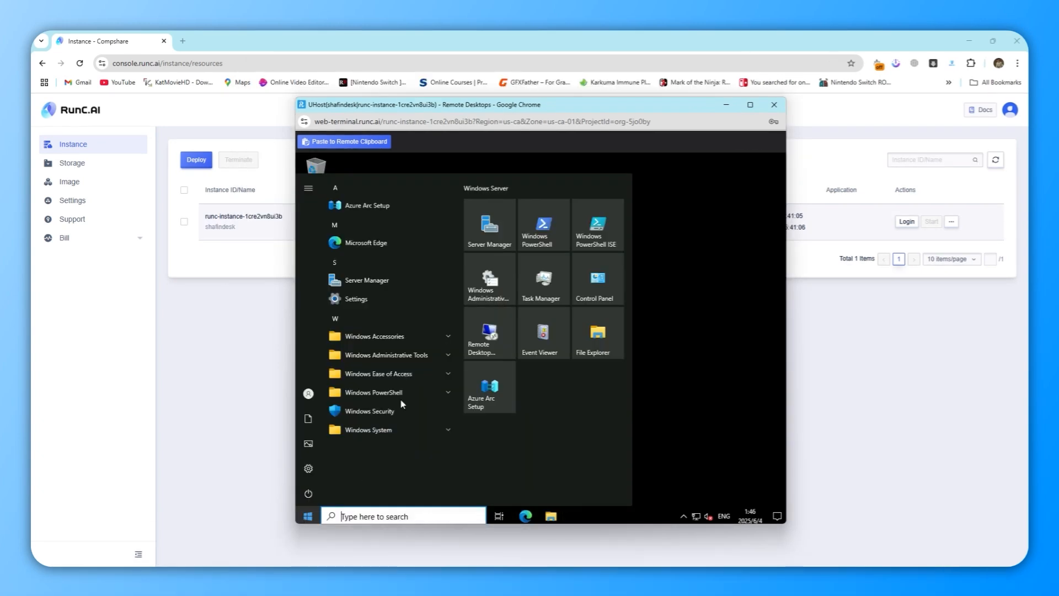
{"action": "mouse_move", "coordinate": [662, 438]}
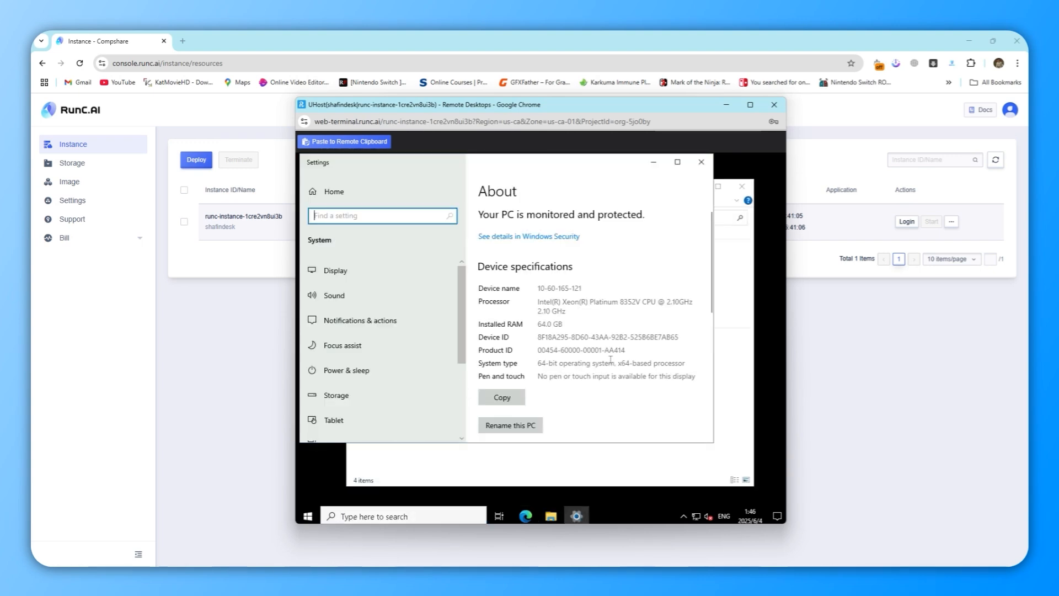
{"action": "scroll", "scroll_direction": "down", "scroll_amount": 3}
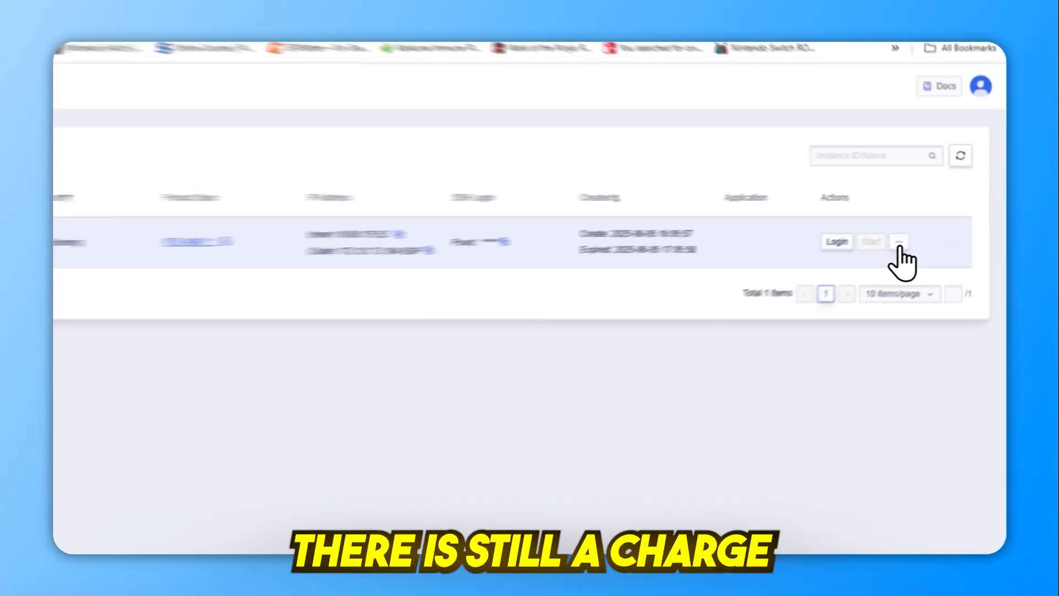
- Stop the shafindesk instance, then terminate it permanently
{"action": "left_click", "coordinate": [898, 241]}
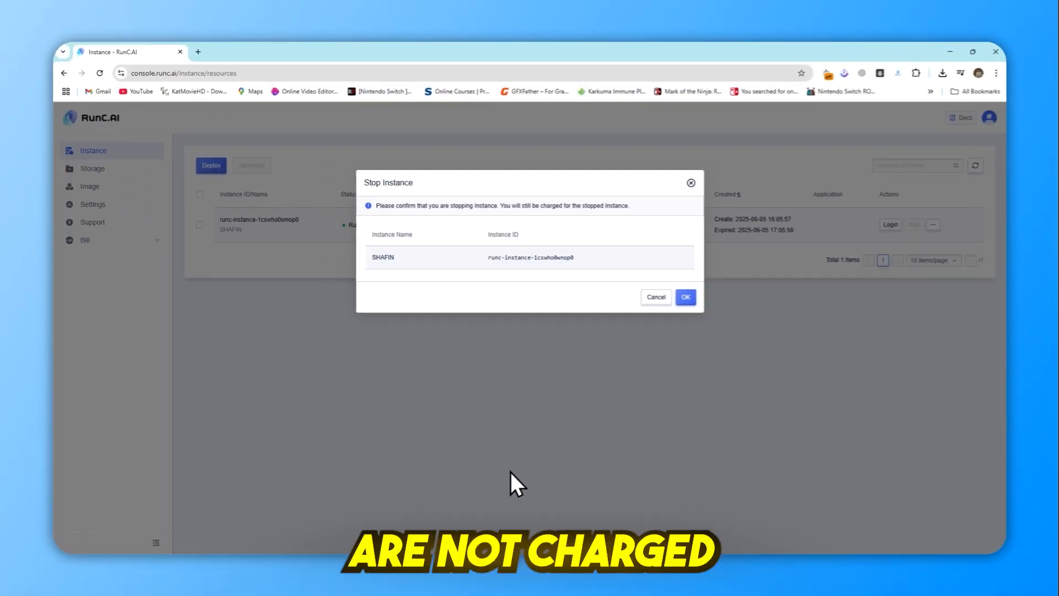
{"action": "left_click", "coordinate": [685, 298]}
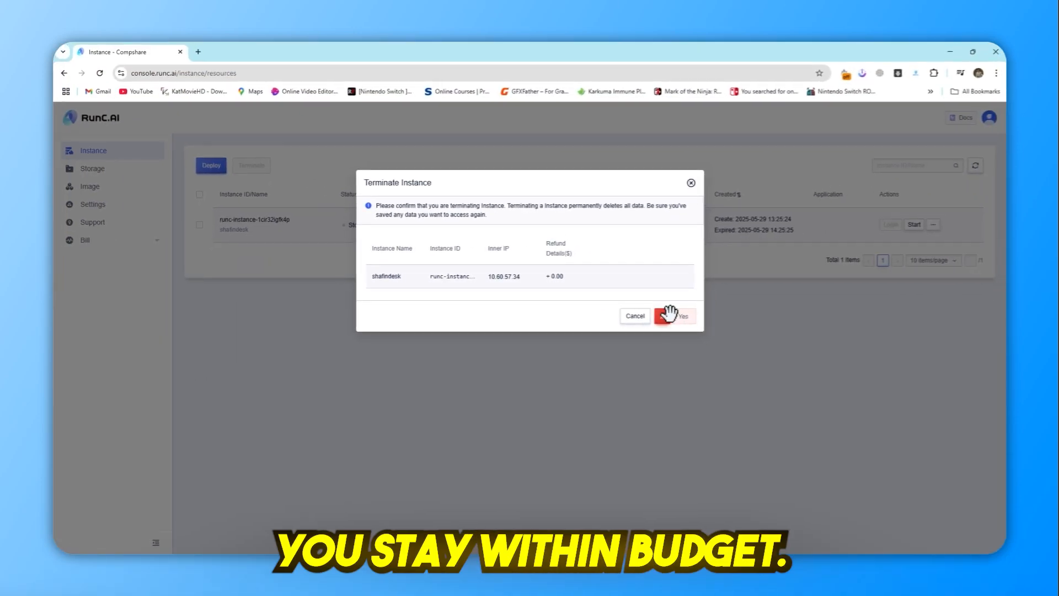
{"action": "left_click", "coordinate": [682, 316]}
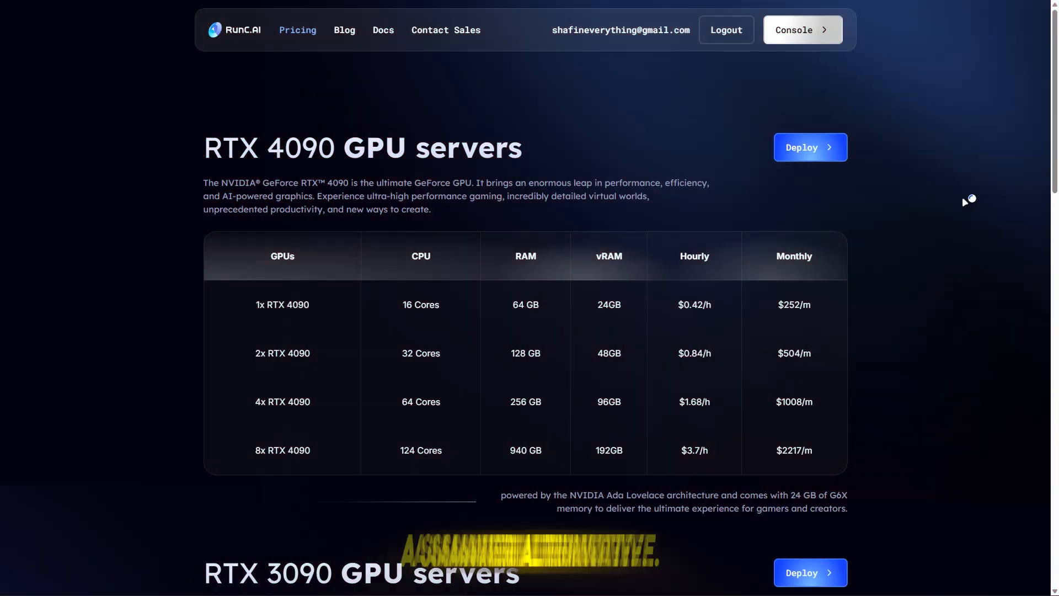
- Review GPU pricing, billing and the DeepSeek container image, ending on the $5.00 balance
{"action": "scroll", "scroll_direction": "down", "scroll_amount": 3}
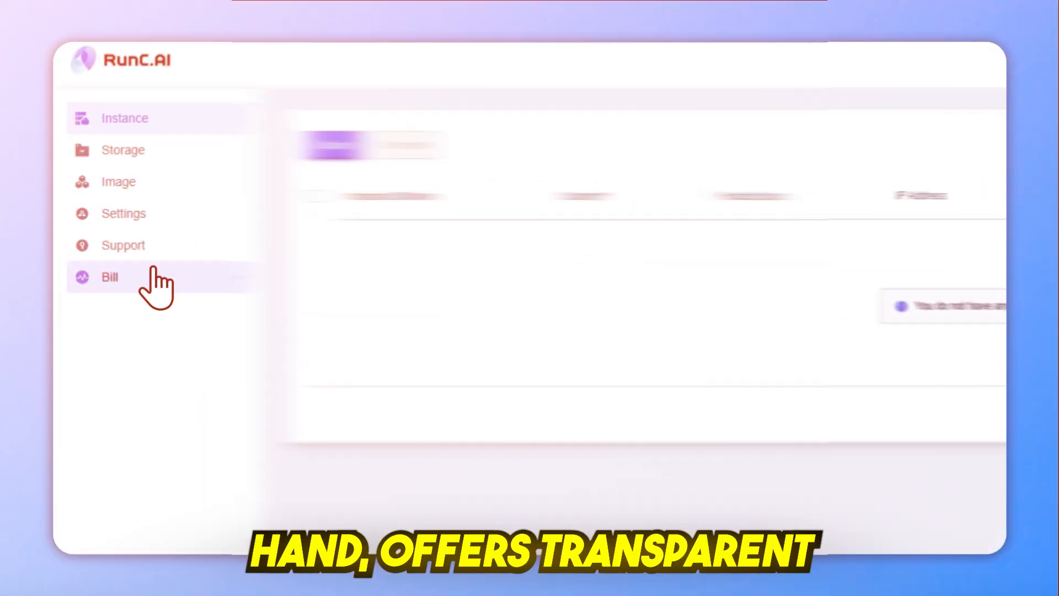
{"action": "left_click", "coordinate": [110, 277]}
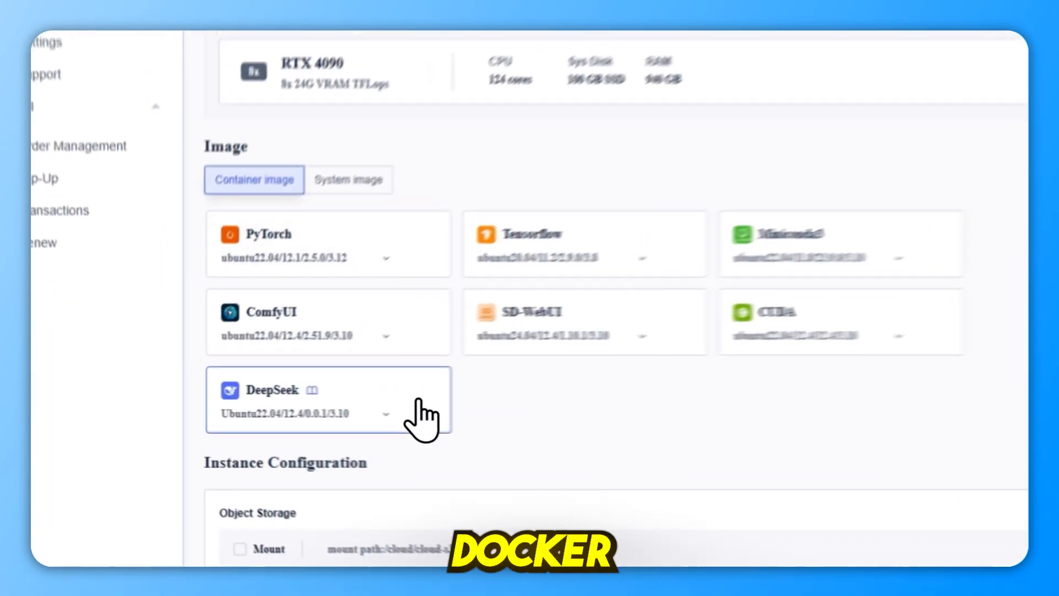
{"action": "left_click", "coordinate": [349, 178]}
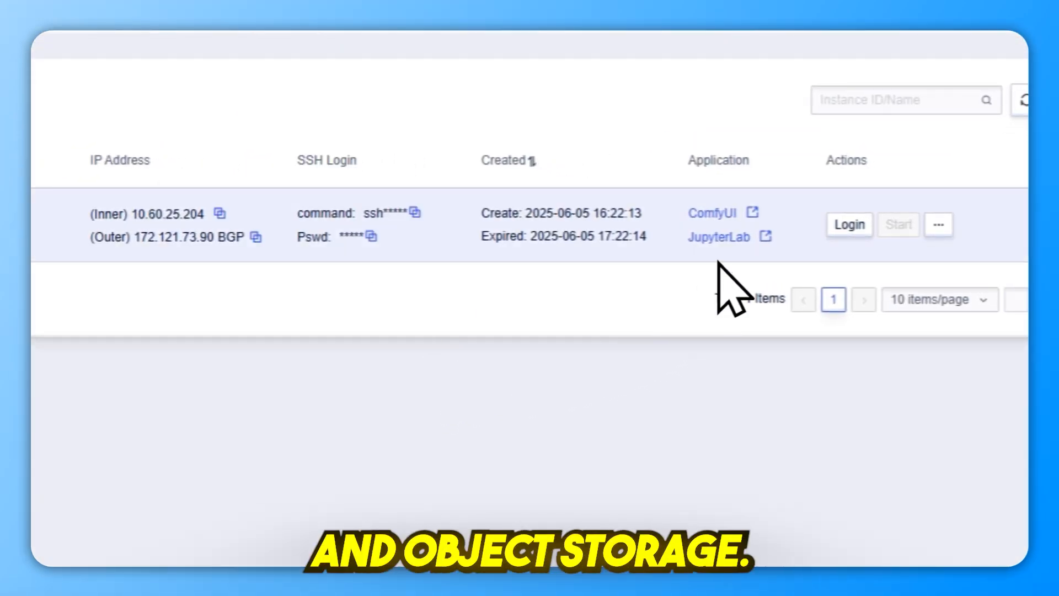
{"action": "left_click", "coordinate": [971, 191]}
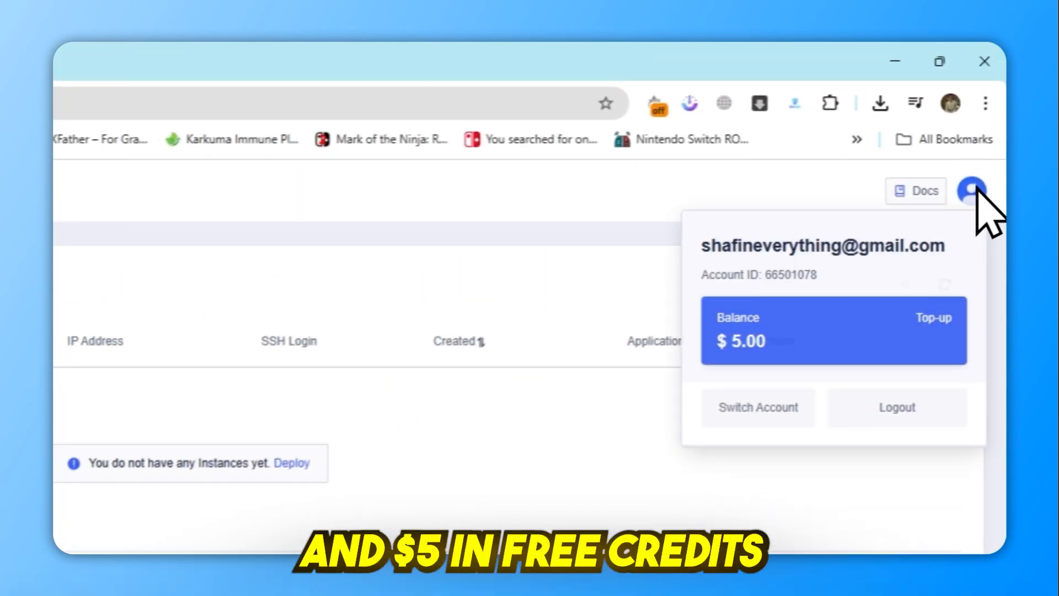